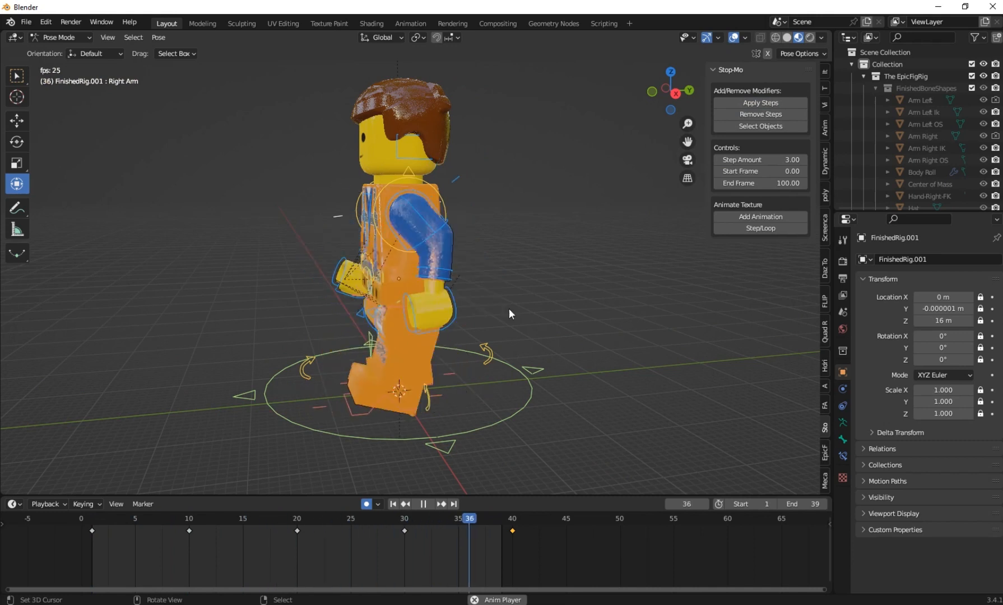
Stop the Stop-Mo preview playback to return to frame 1
{"action": "left_click", "coordinate": [146, 518]}
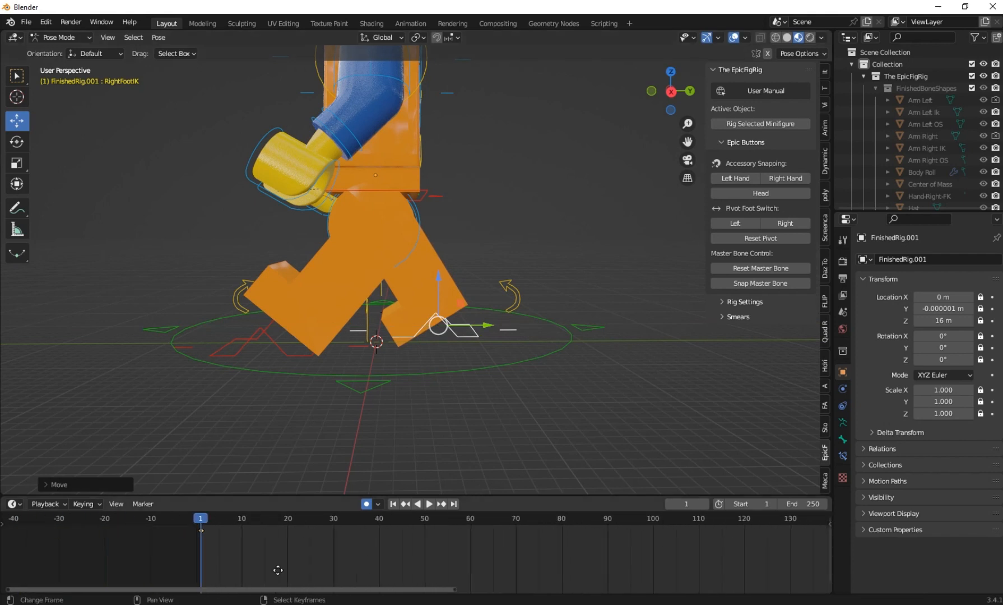
At frame 10, move RightFootIK and LeftFootIK into the opposite stride so Auto Keying records it
{"action": "left_click", "coordinate": [428, 506]}
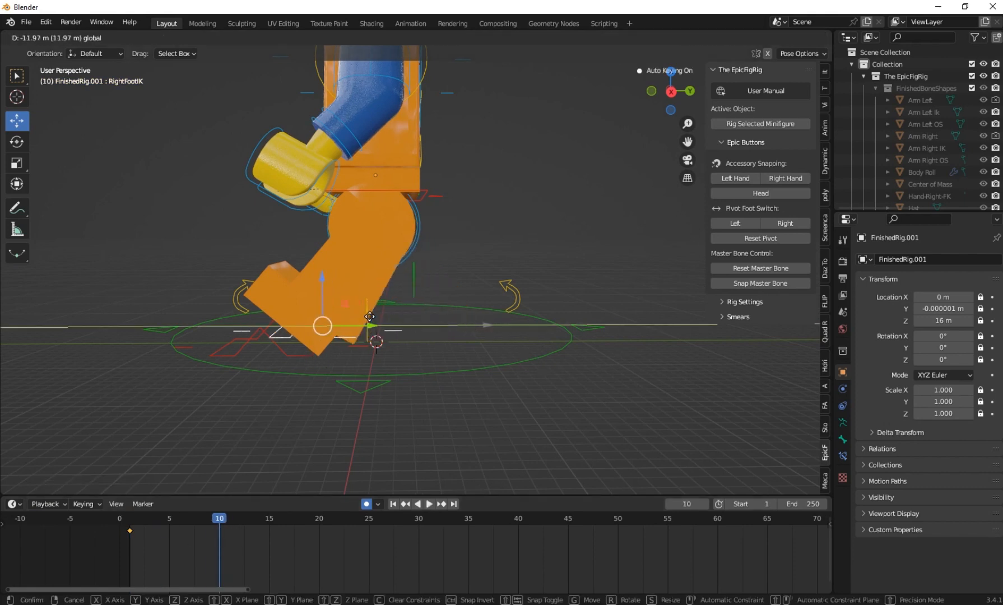
{"action": "left_click", "coordinate": [319, 365]}
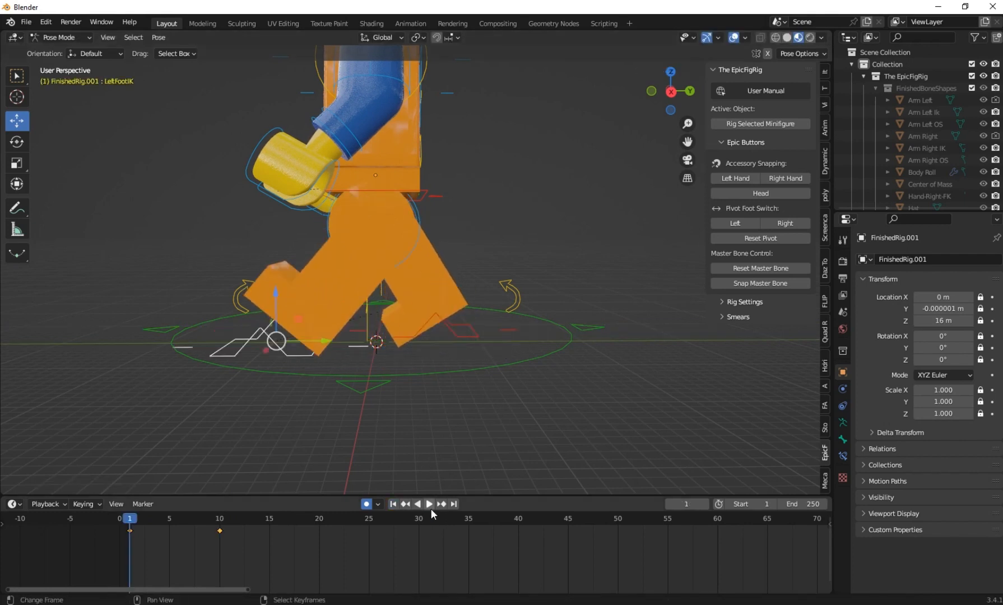
{"action": "left_click", "coordinate": [428, 504]}
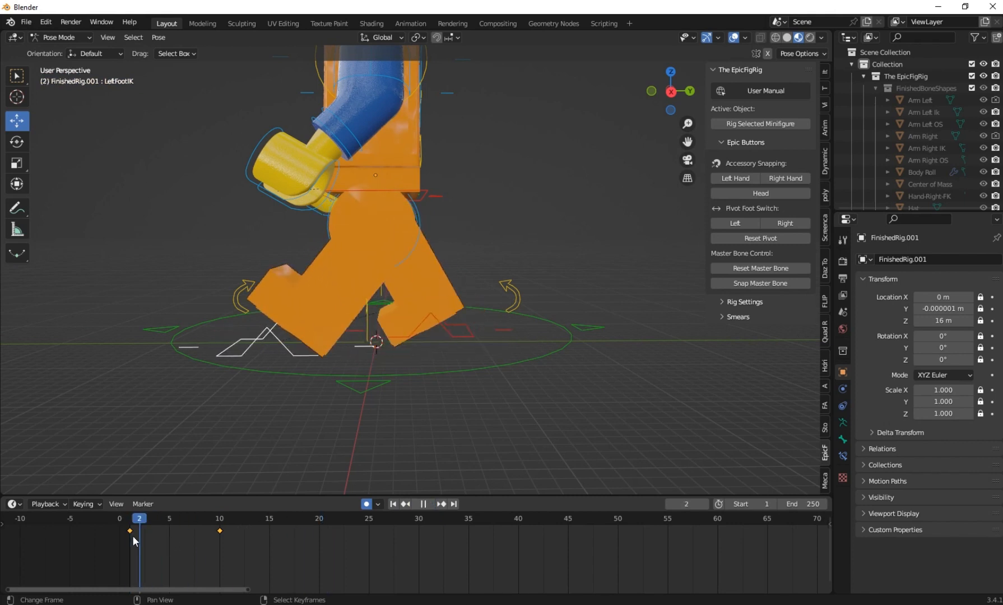
{"action": "left_click", "coordinate": [220, 518]}
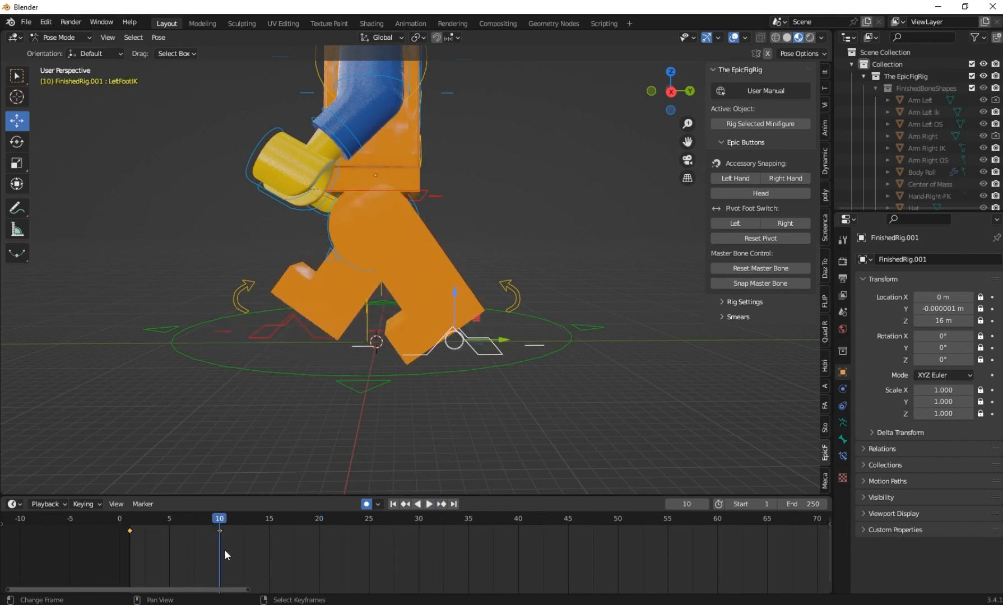
{"action": "left_click", "coordinate": [427, 504]}
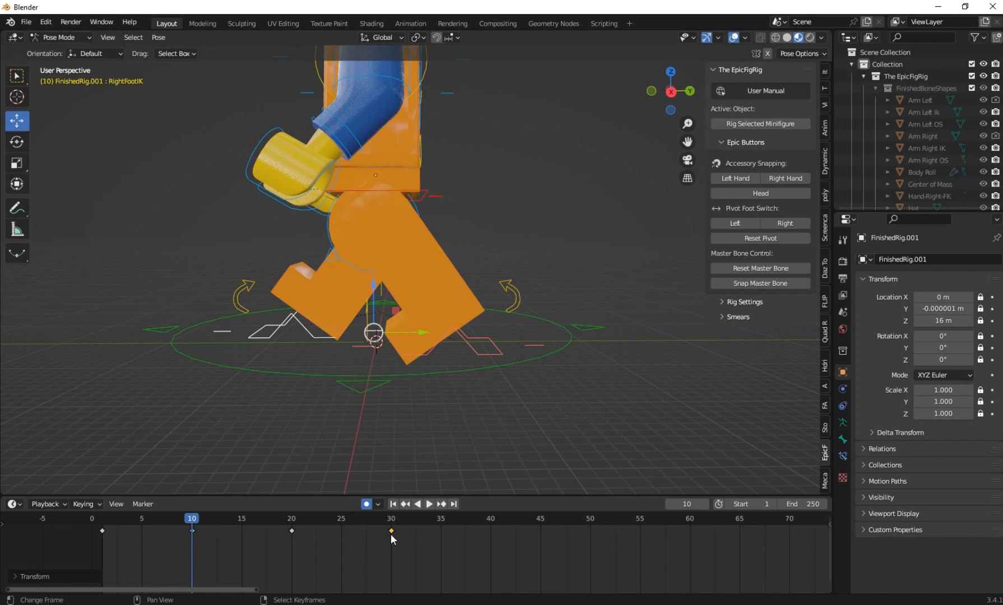
Duplicate the foot keys to frames 30 and 40 so the leg cycle loops, checking with playback
{"action": "left_click", "coordinate": [392, 505]}
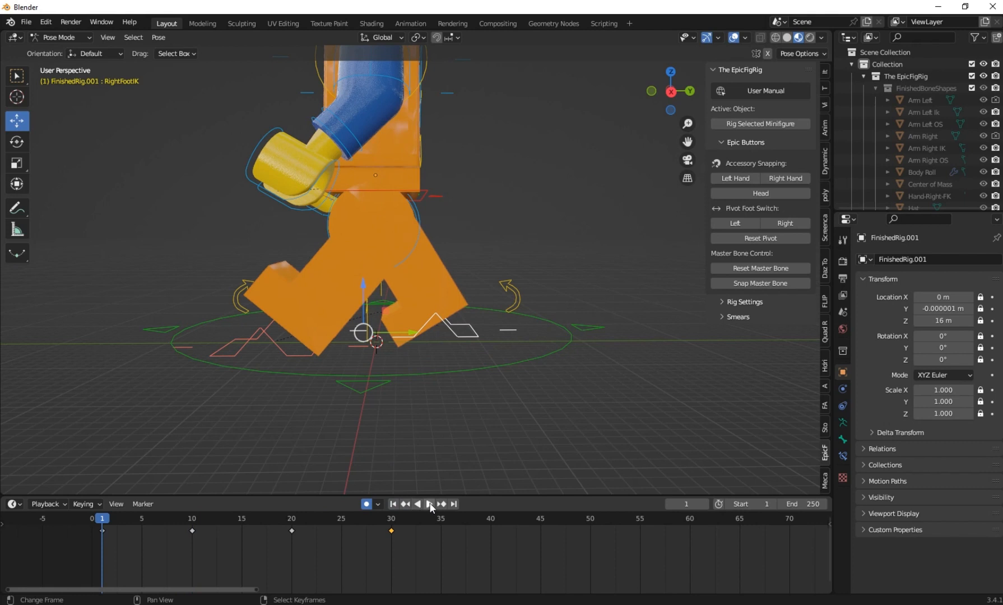
{"action": "left_click", "coordinate": [427, 505]}
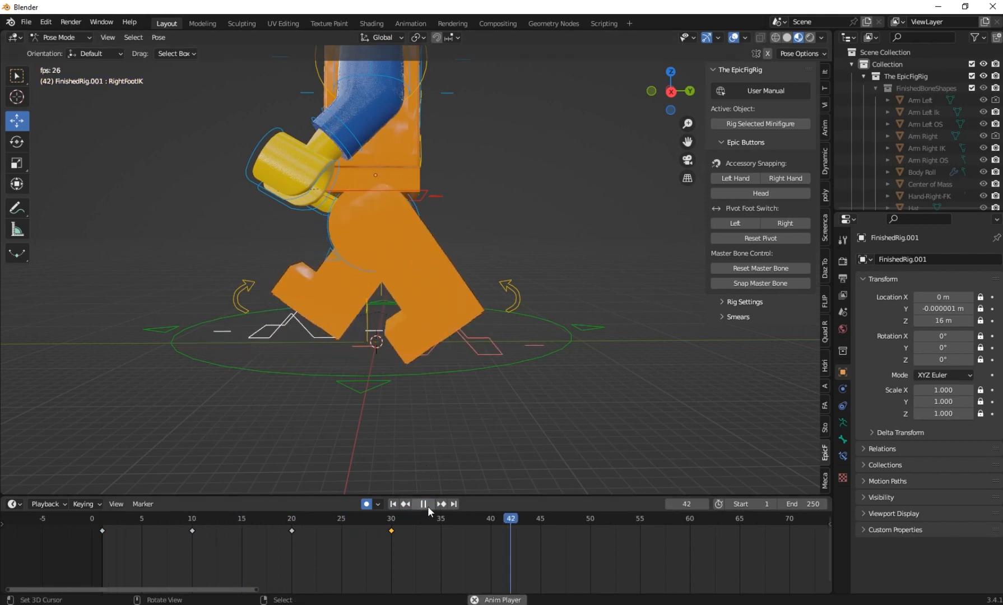
{"action": "left_click", "coordinate": [423, 504]}
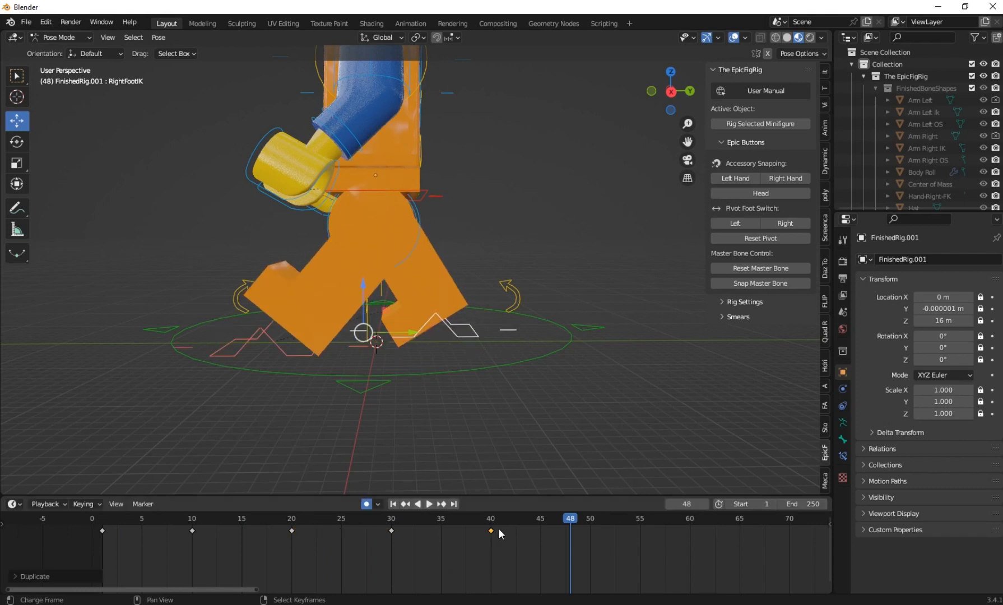
{"action": "left_click", "coordinate": [491, 518]}
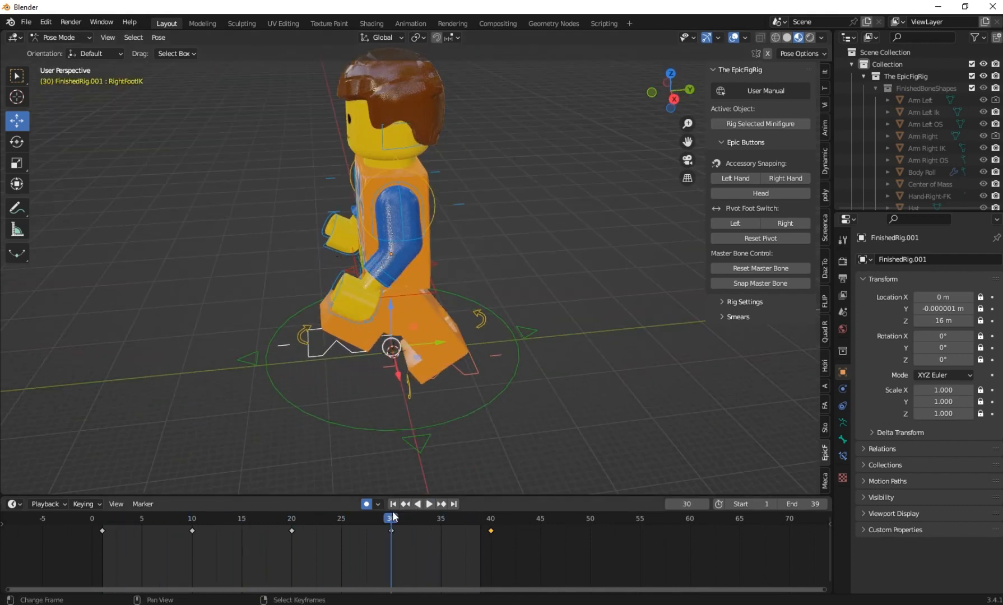
Rotate the Left Arm and Right Arm into opposite swings at frame 1, then re-pose at frame 10
{"action": "left_click", "coordinate": [102, 518]}
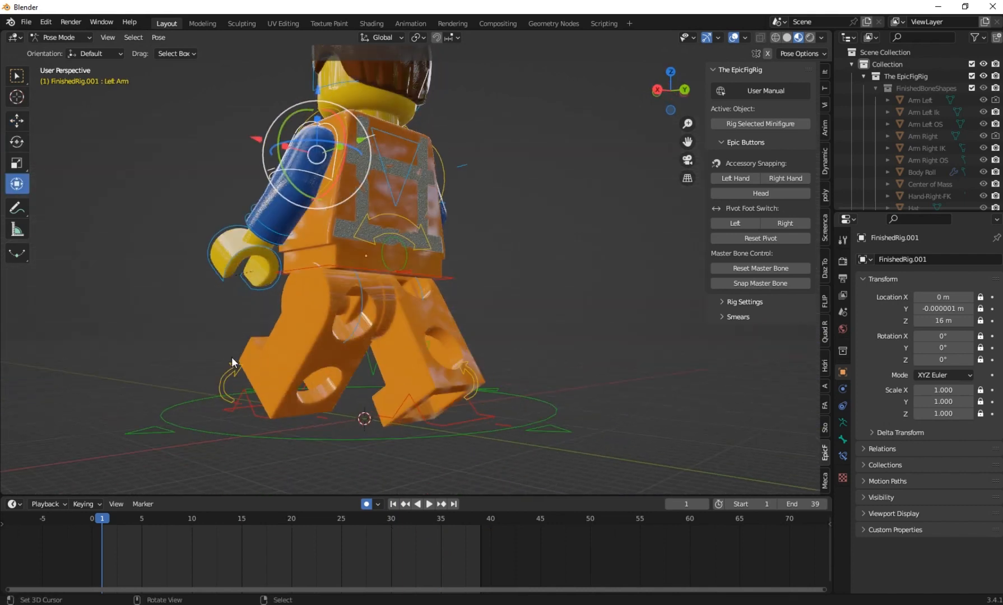
{"action": "key", "text": "r"}
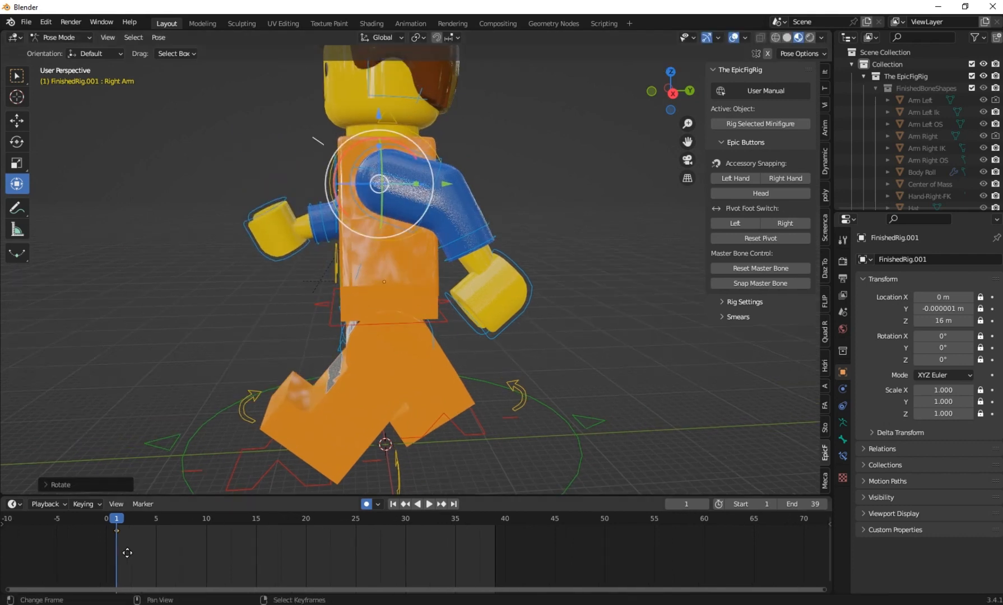
{"action": "left_click", "coordinate": [189, 517]}
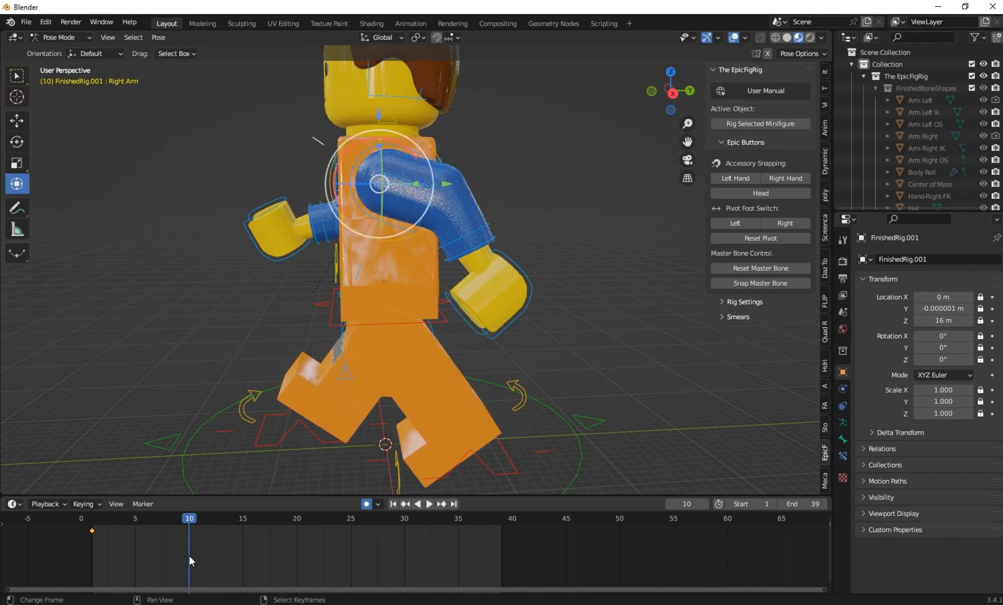
{"action": "key", "text": "r"}
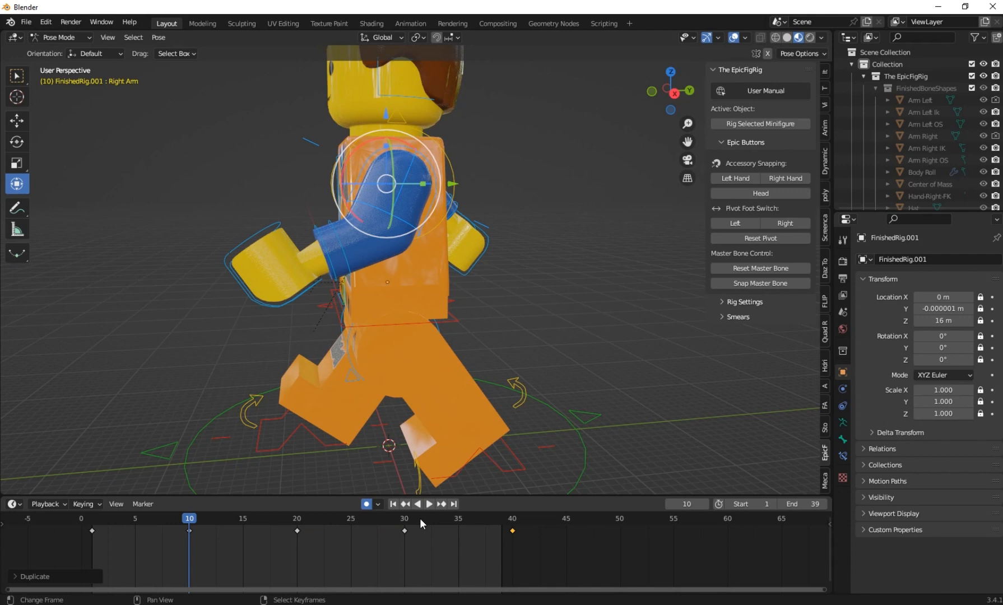
Copy the arm keys out to frame 40, play the combined cycle and return to frame 1
{"action": "left_click", "coordinate": [428, 504]}
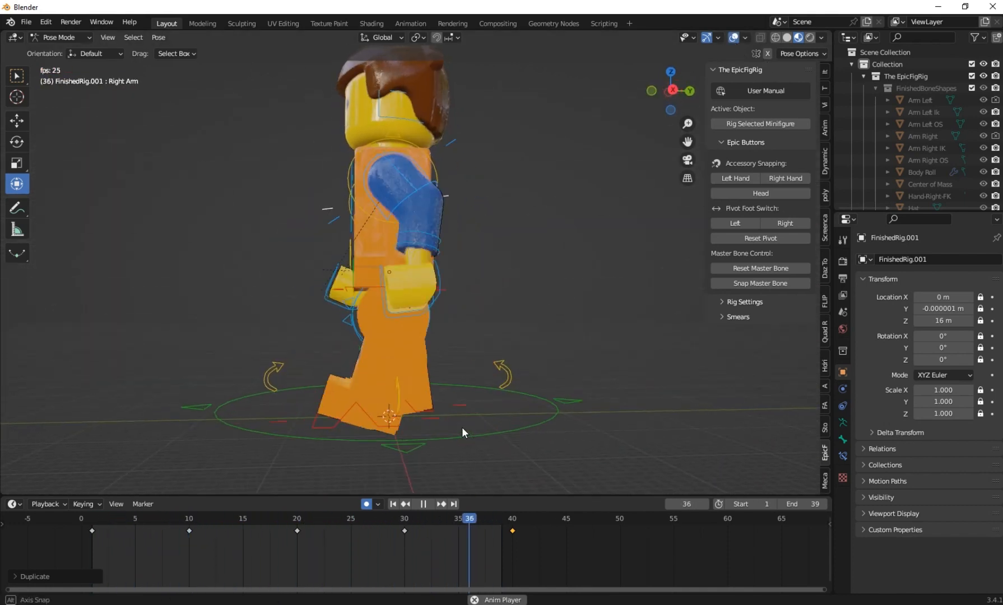
{"action": "left_click", "coordinate": [422, 504]}
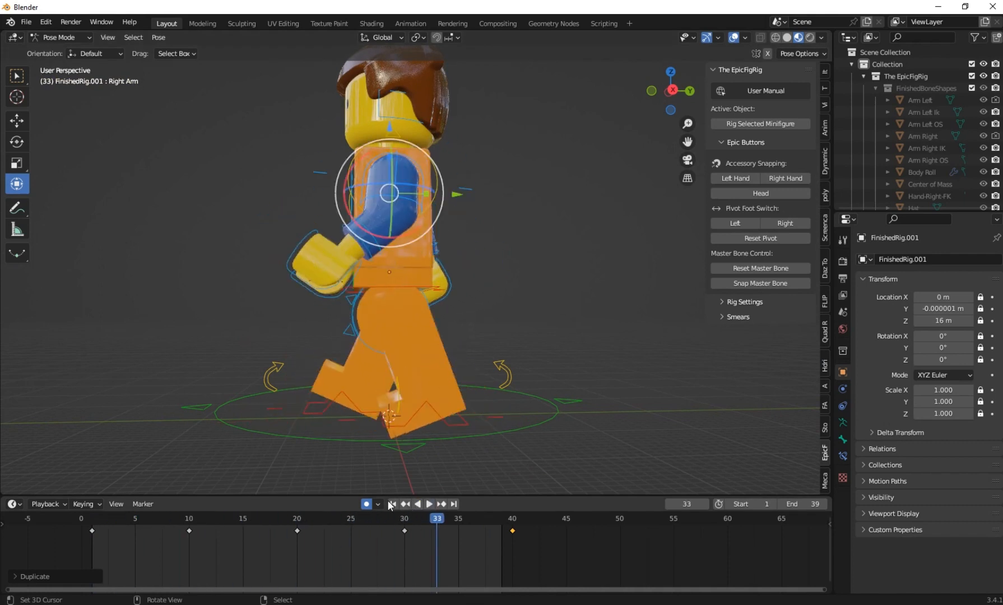
{"action": "left_click", "coordinate": [391, 504]}
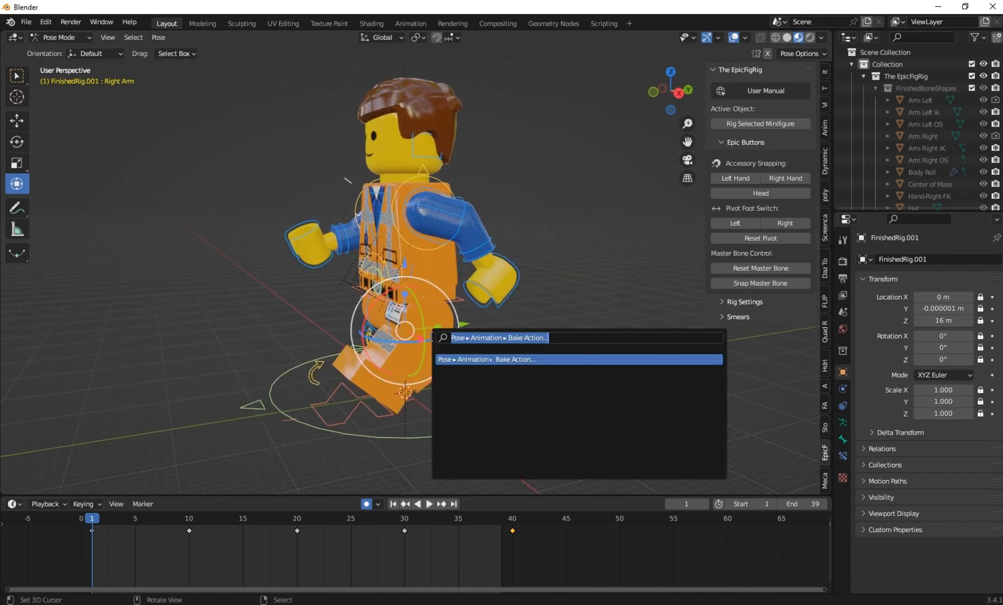
Run Bake Action with Frame Step 2 and Bake Data set to Pose for frames 1-39
{"action": "type", "text": "bake"}
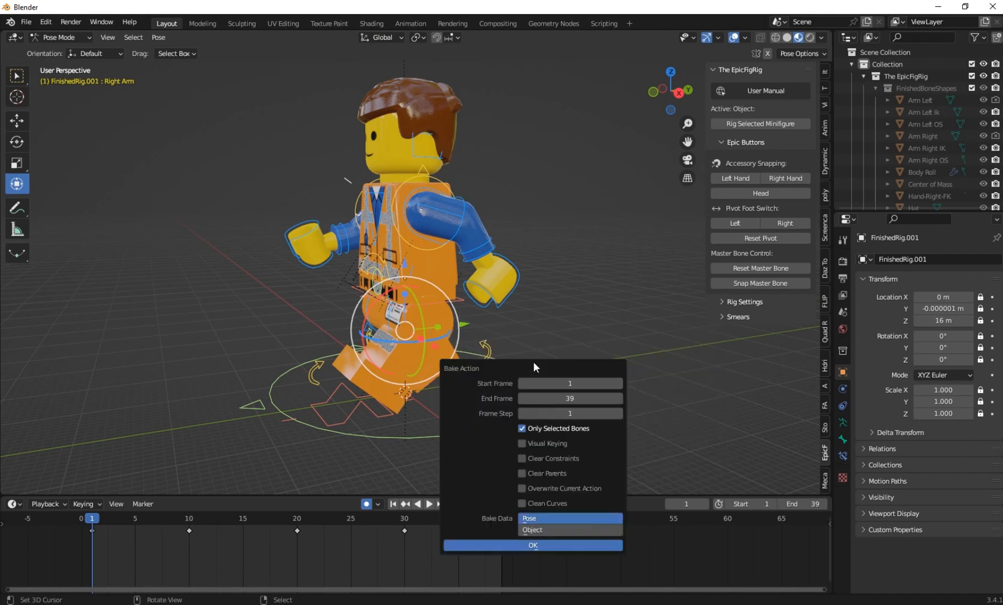
{"action": "mouse_move", "coordinate": [509, 414]}
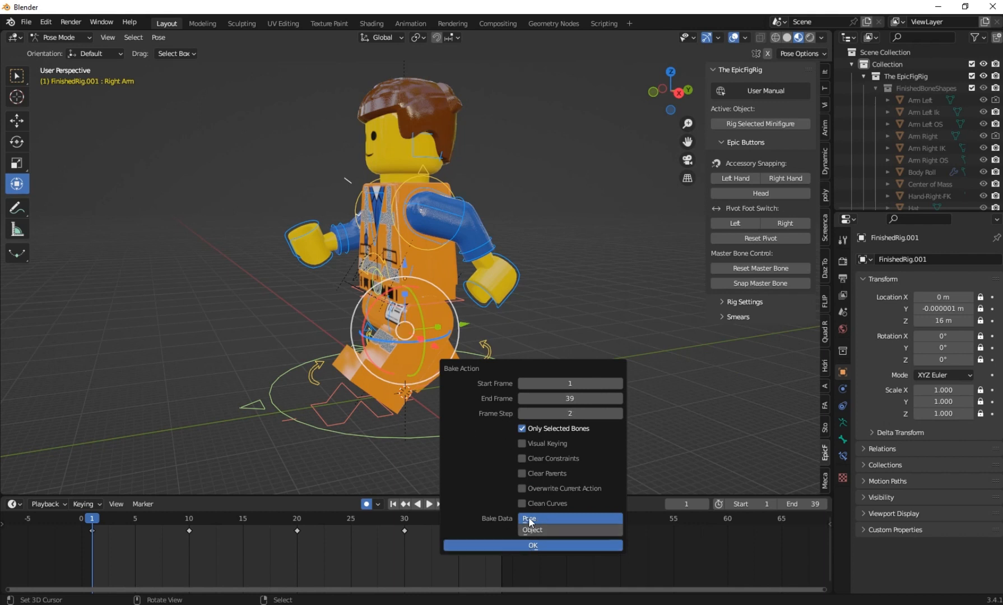
{"action": "left_click", "coordinate": [531, 544]}
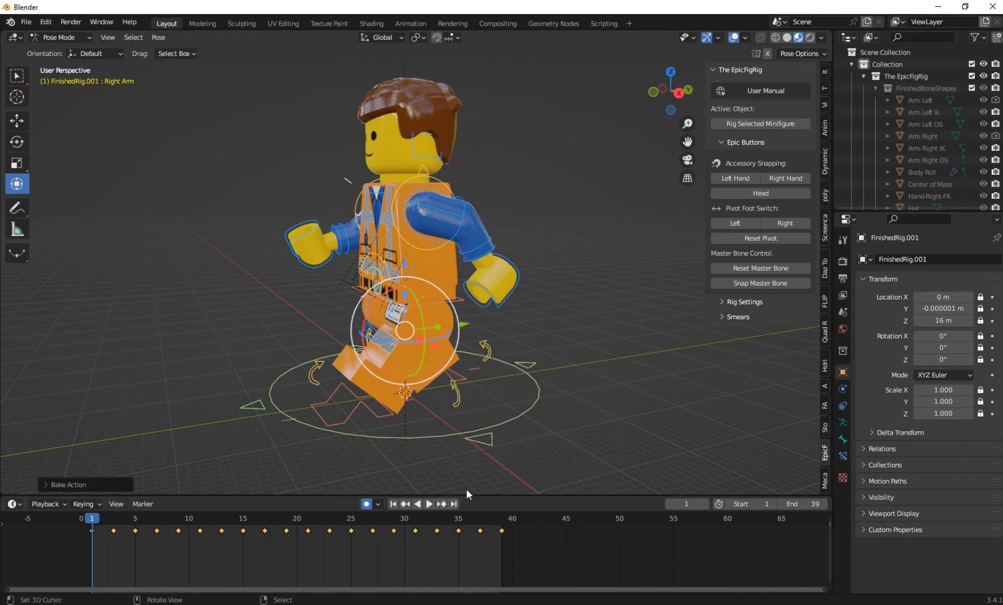
Play the baked walk cycle, pause it mid-stride and switch to the web browser
{"action": "left_click", "coordinate": [429, 505]}
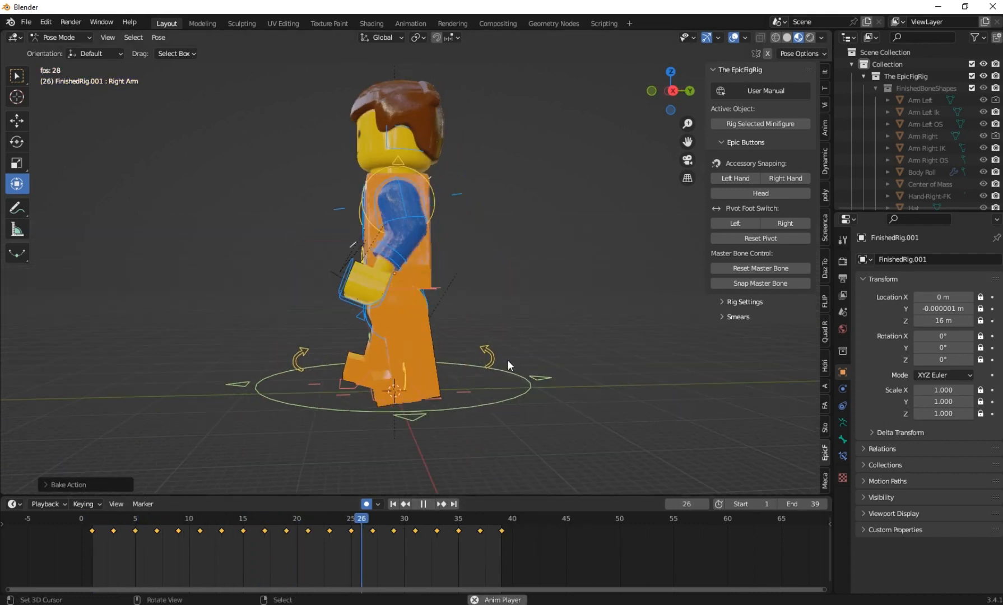
{"action": "left_click", "coordinate": [318, 518]}
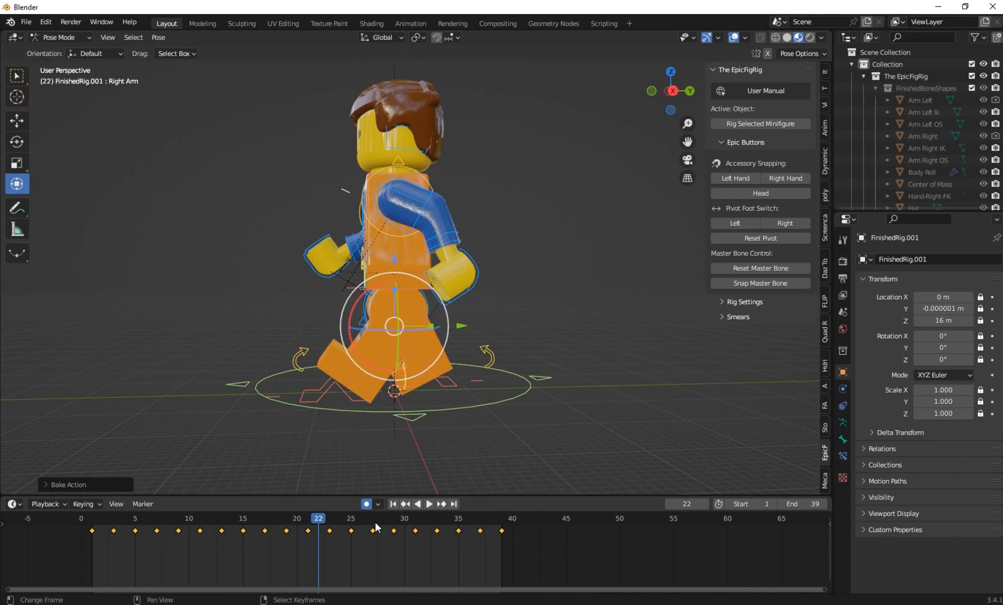
{"action": "mouse_move", "coordinate": [223, 549]}
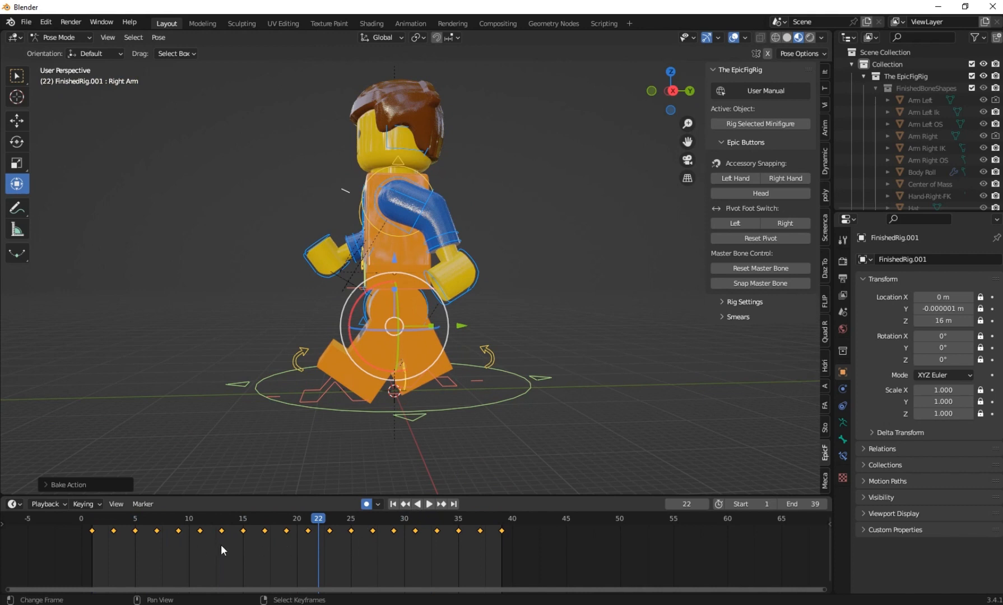
{"action": "key", "text": "T"}
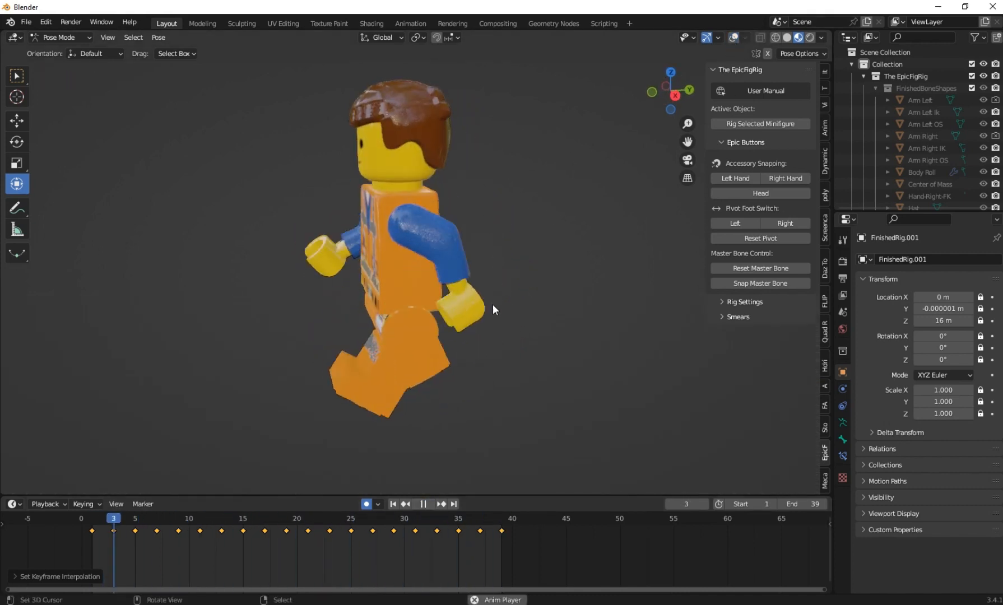
{"action": "left_click", "coordinate": [427, 505]}
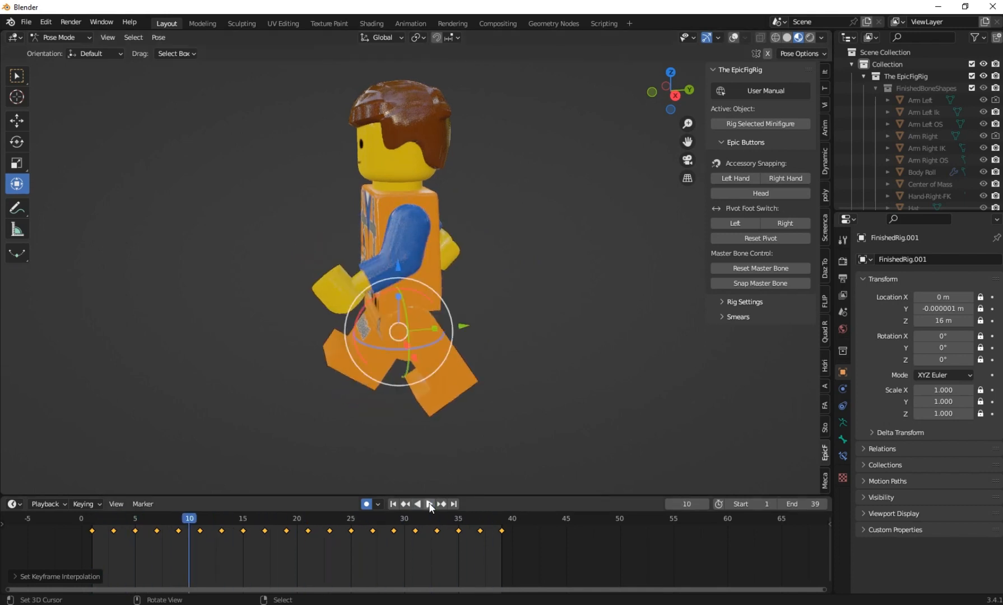
{"action": "left_click", "coordinate": [824, 427]}
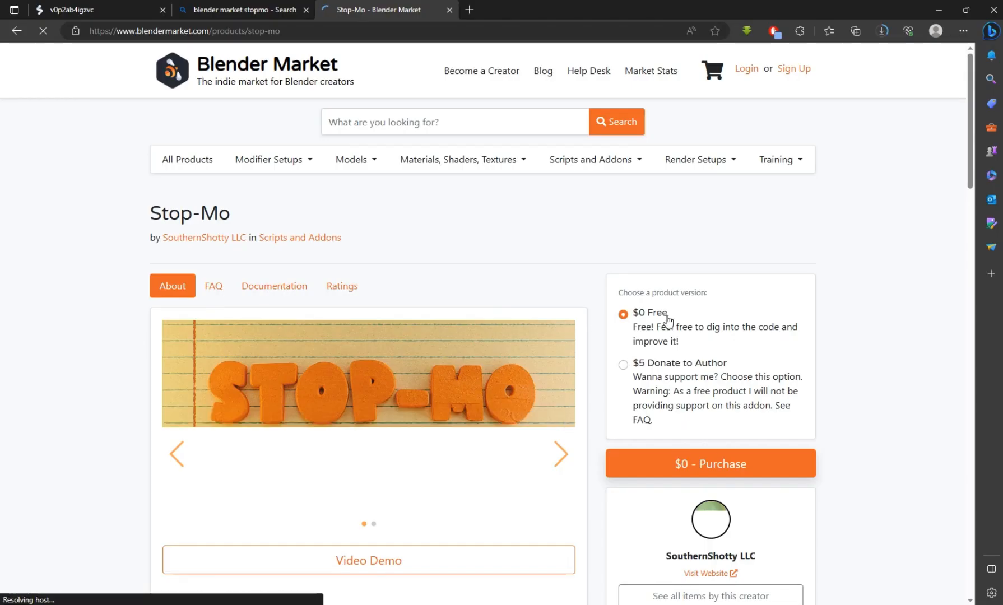
{"action": "mouse_move", "coordinate": [409, 386]}
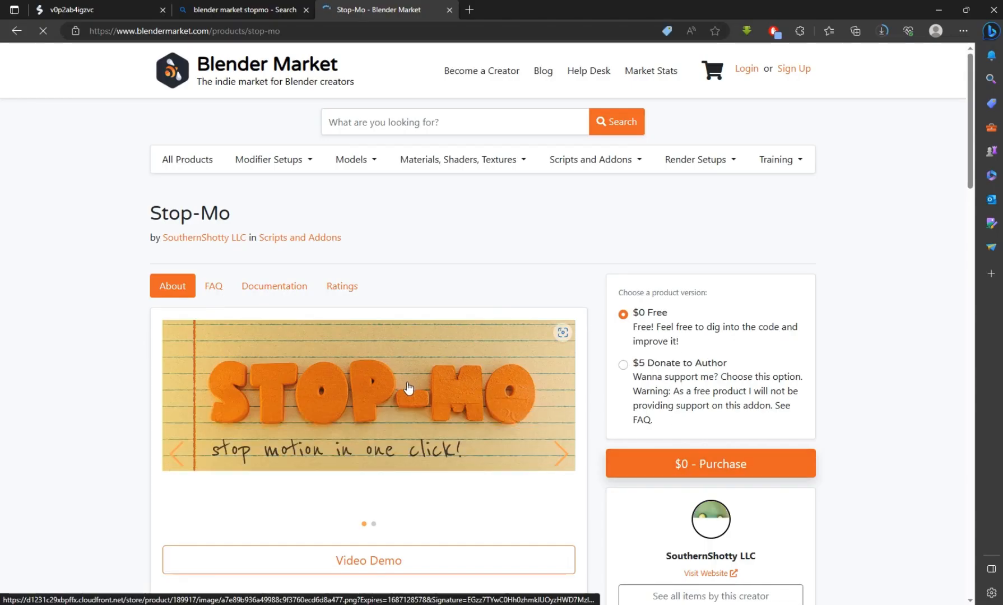
Dismiss the cookie notice and scroll through the Stop-Mo add-on description on Blender Market
{"action": "scroll", "scroll_direction": "down", "scroll_amount": 3}
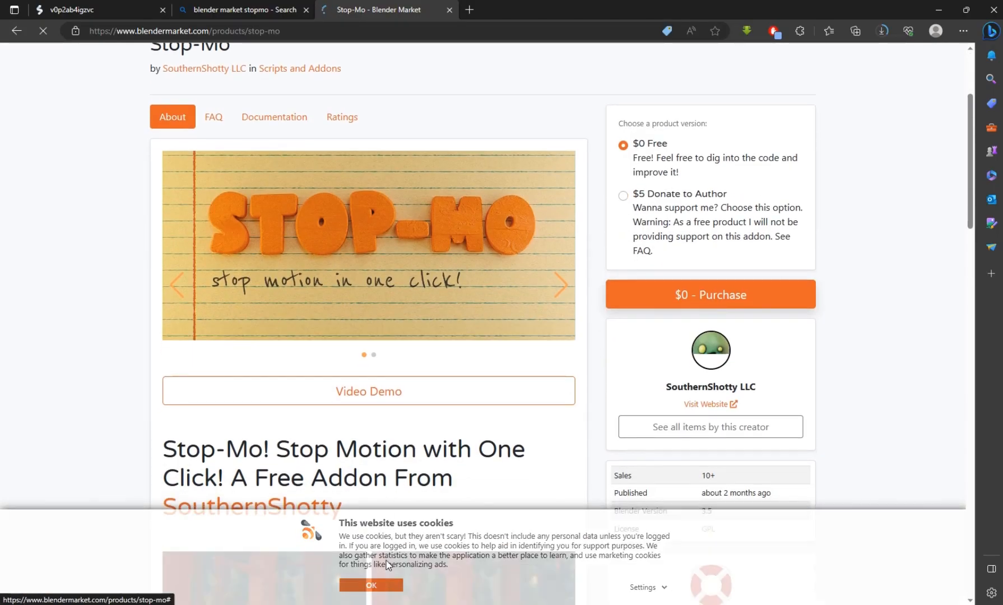
{"action": "left_click", "coordinate": [371, 585]}
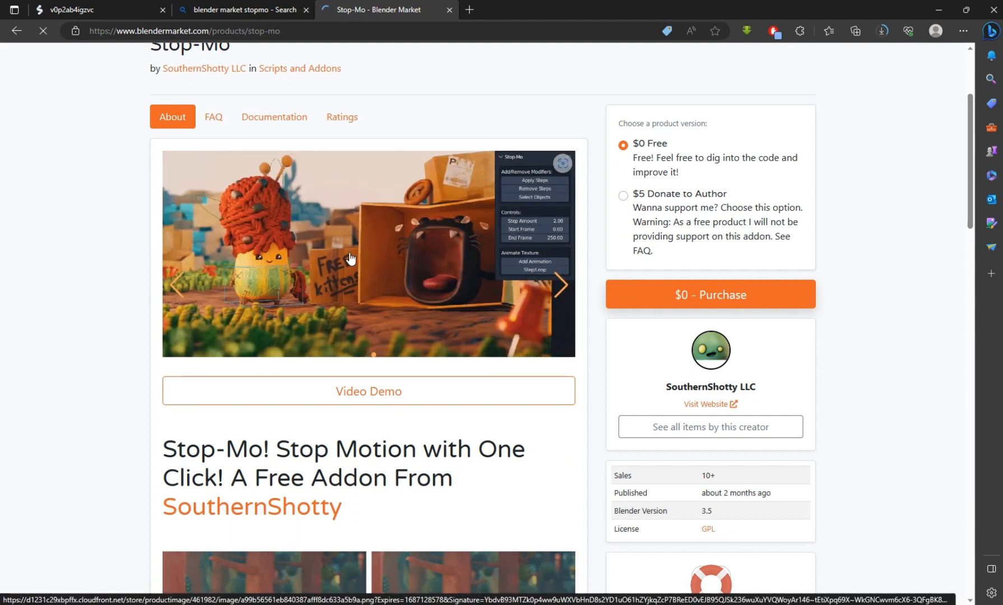
{"action": "scroll", "scroll_direction": "down", "scroll_amount": 3}
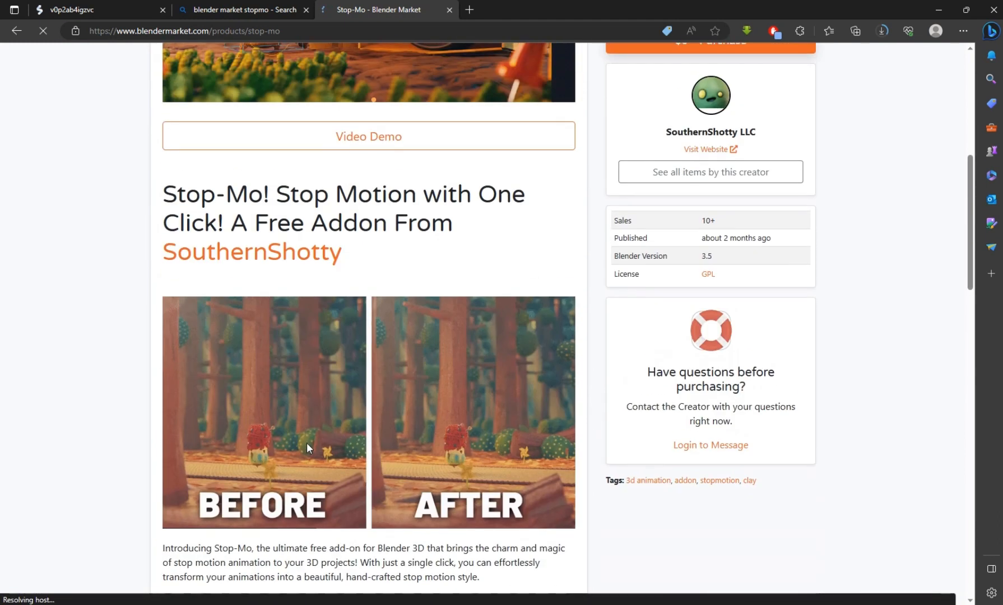
{"action": "scroll", "scroll_direction": "up", "scroll_amount": 3}
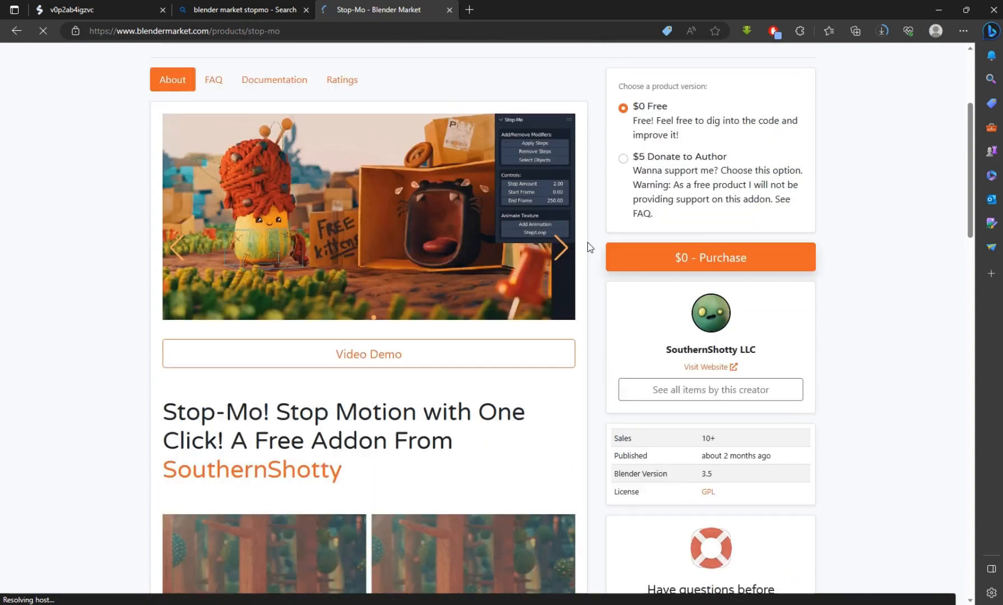
{"action": "scroll", "scroll_direction": "up", "scroll_amount": 3}
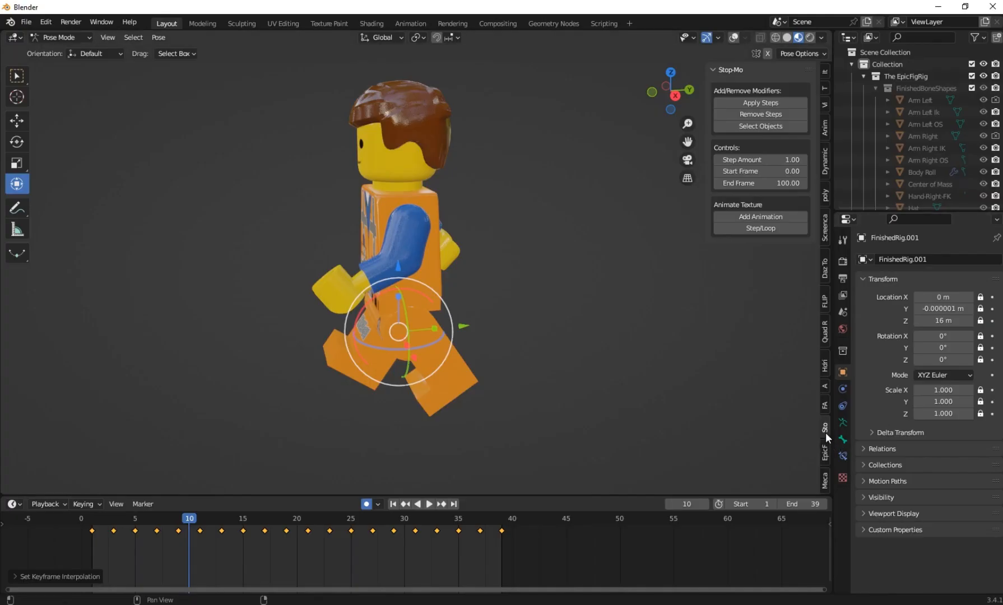
Check the installed add-ons list in Edit > Preferences and close it
{"action": "left_click", "coordinate": [45, 22]}
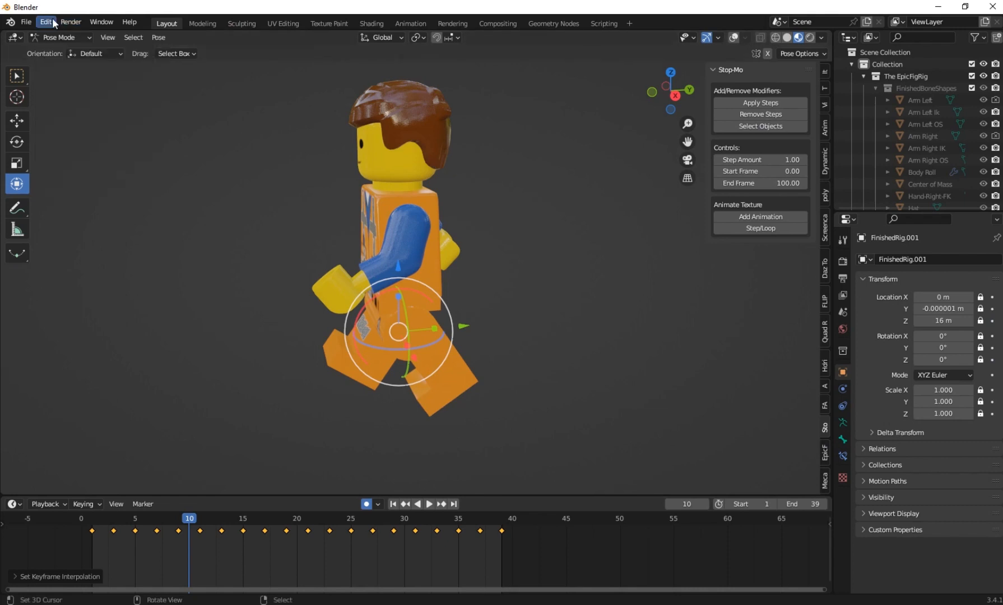
{"action": "left_click", "coordinate": [46, 21]}
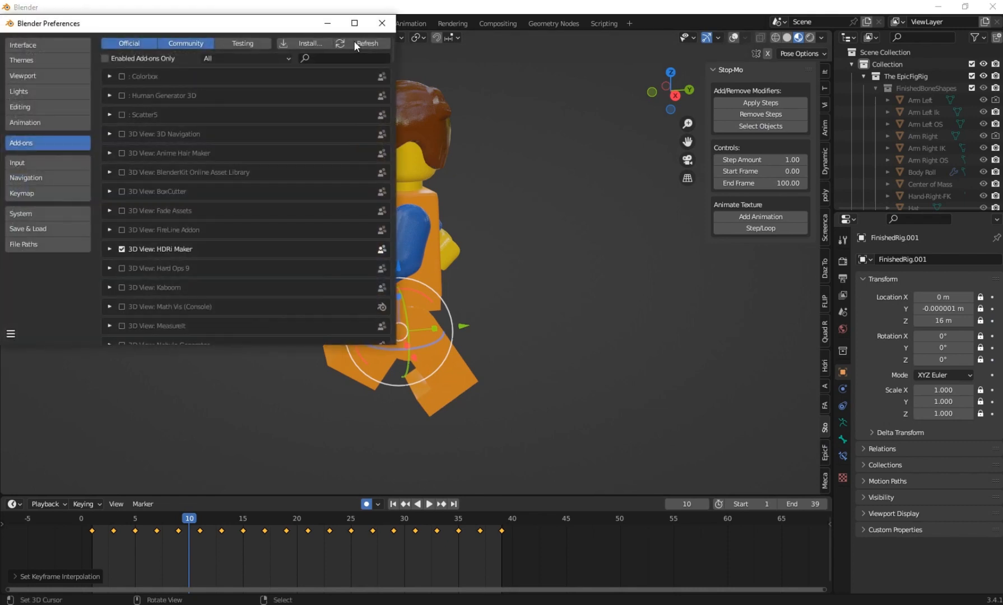
{"action": "left_click", "coordinate": [309, 44]}
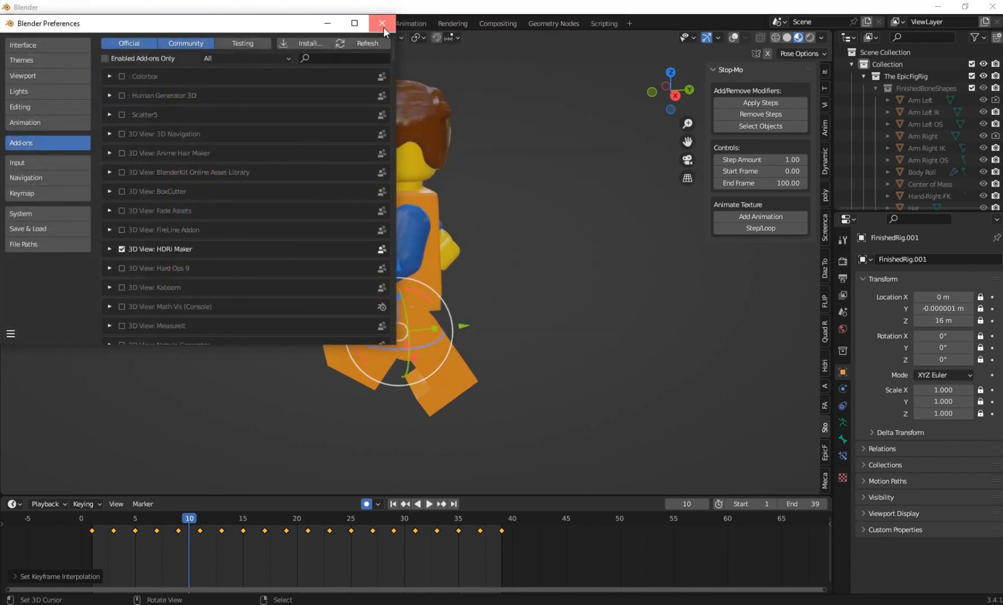
{"action": "left_click", "coordinate": [382, 23]}
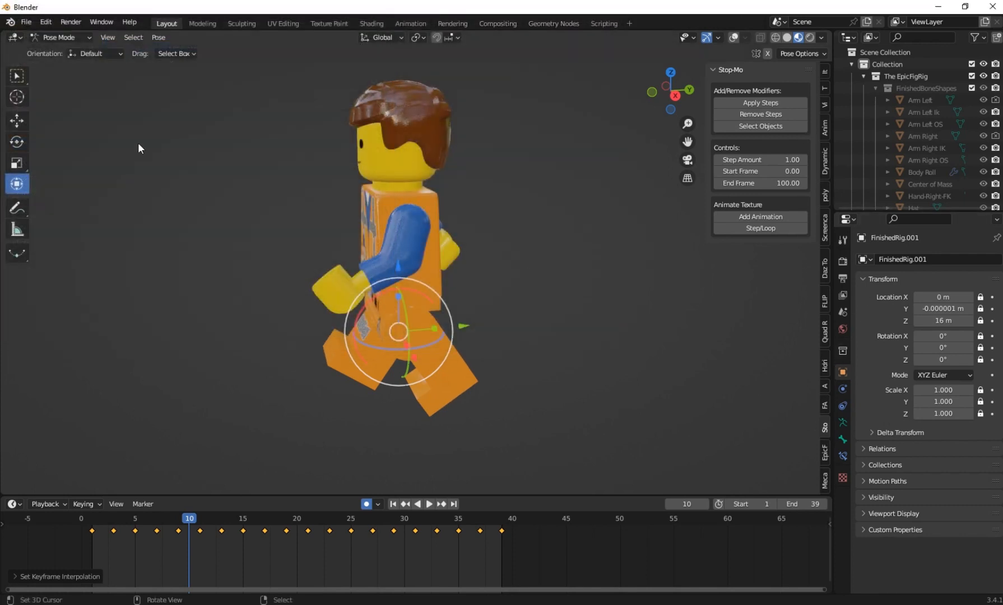
Show the rig bones and ground grid overlays and briefly play the walk cycle
{"action": "left_click", "coordinate": [734, 38]}
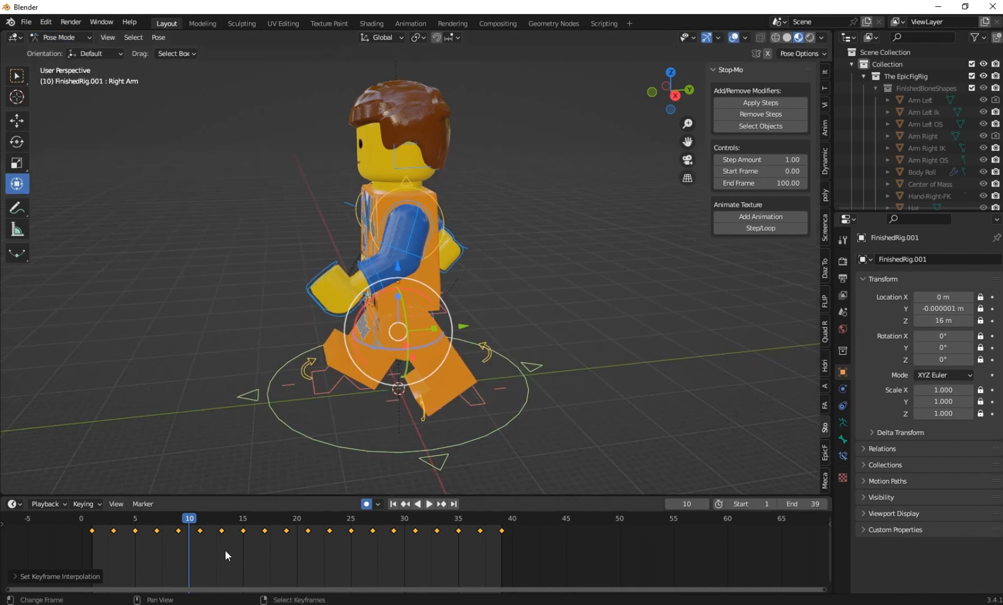
{"action": "left_click", "coordinate": [428, 504]}
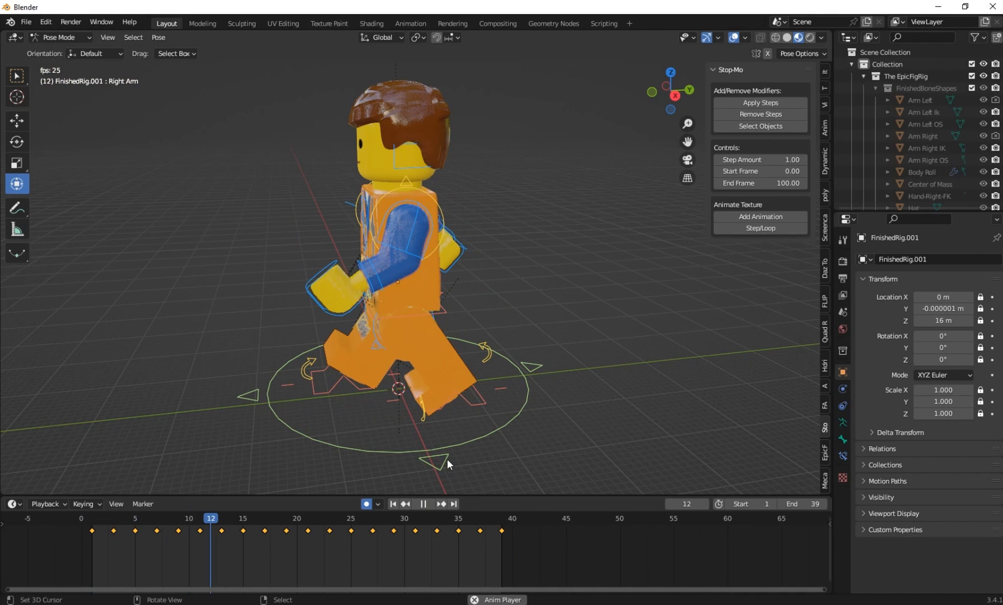
{"action": "left_click", "coordinate": [430, 504]}
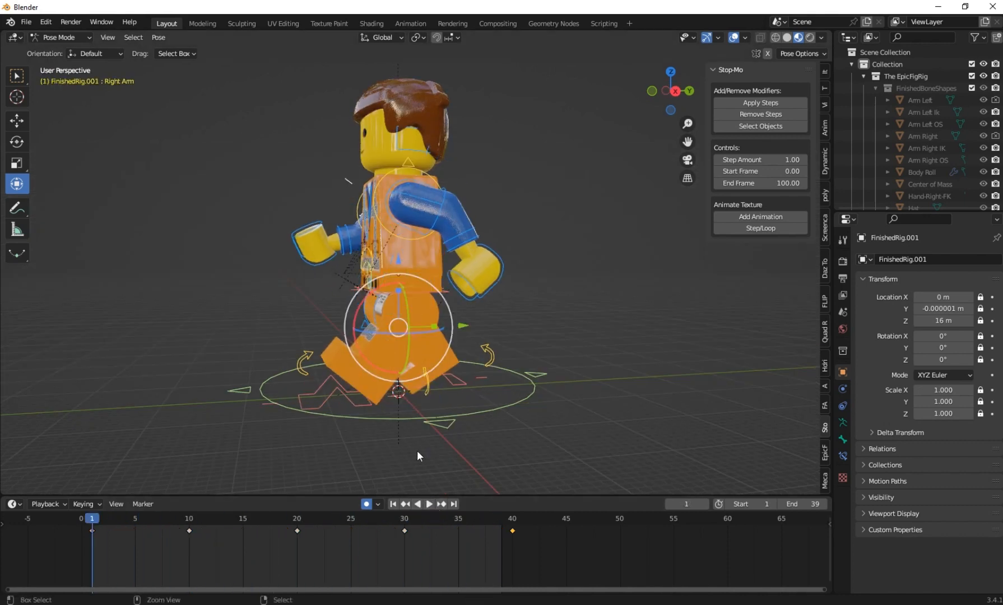
{"action": "left_click", "coordinate": [427, 504]}
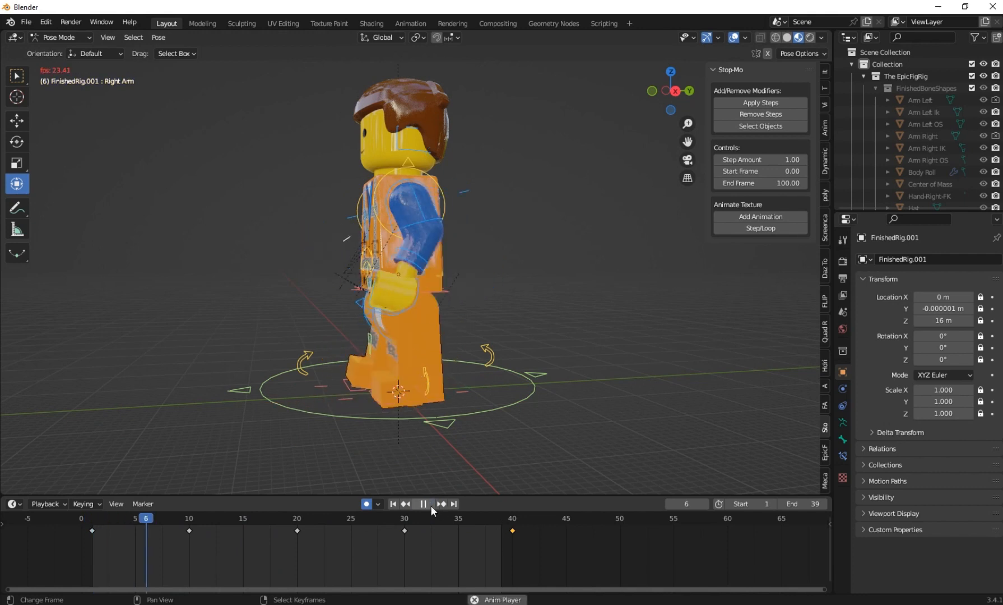
{"action": "left_click", "coordinate": [393, 504]}
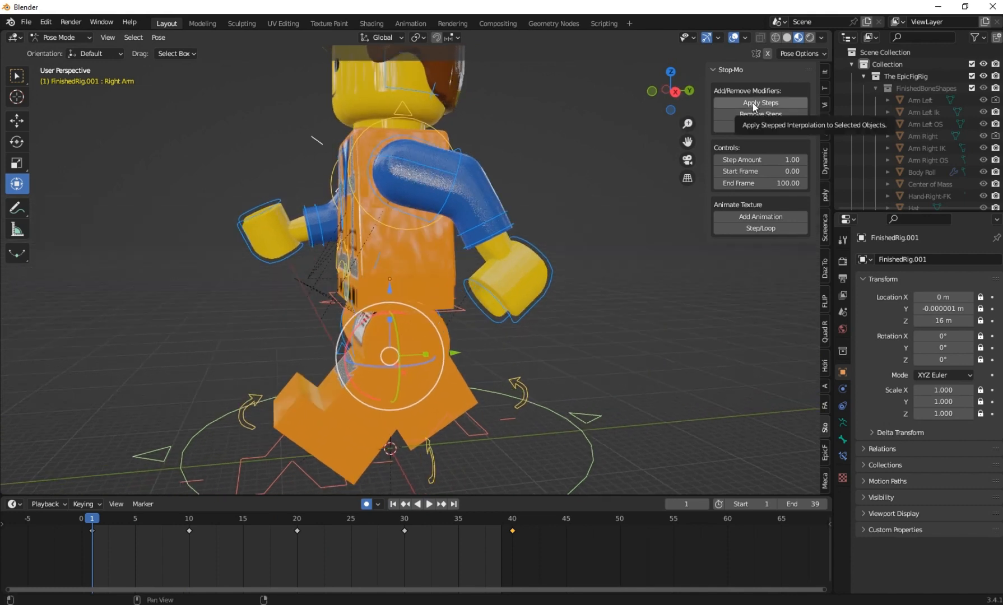
{"action": "mouse_move", "coordinate": [760, 159]}
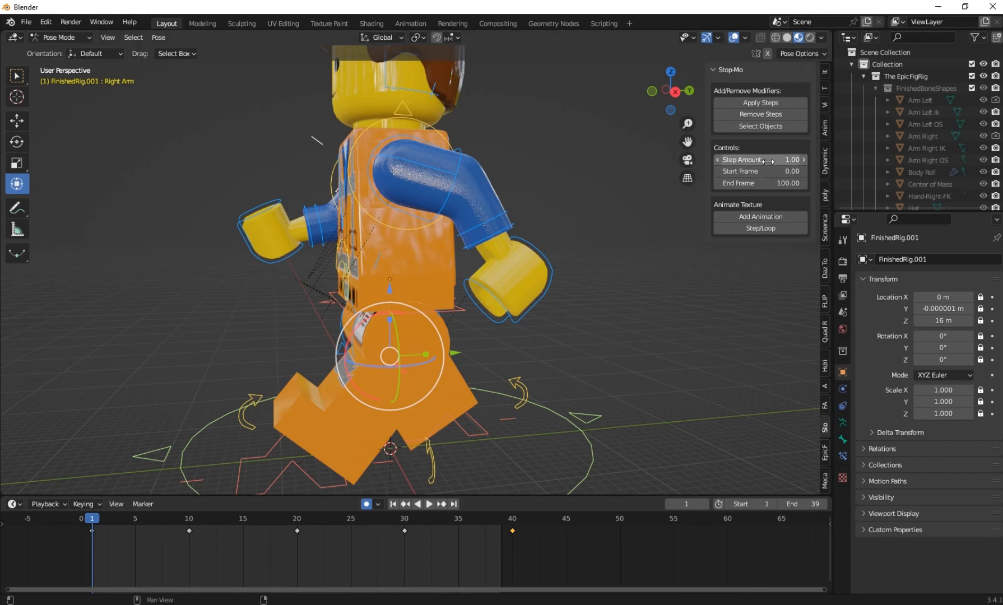
Raise the Stop-Mo Step Amount to 3 and play the walk cycle in stepped motion
{"action": "left_click", "coordinate": [761, 161]}
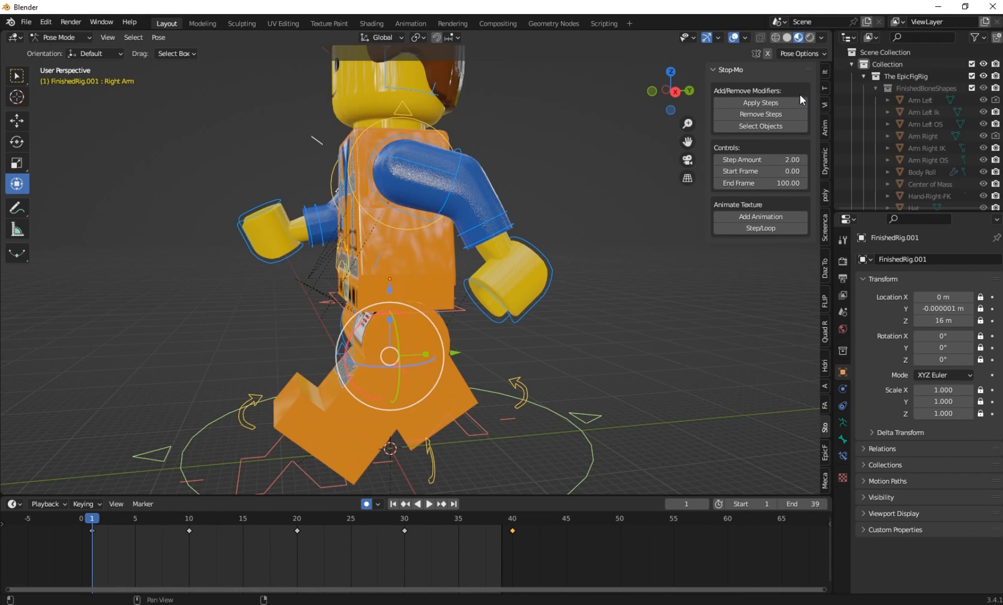
{"action": "left_click", "coordinate": [428, 505]}
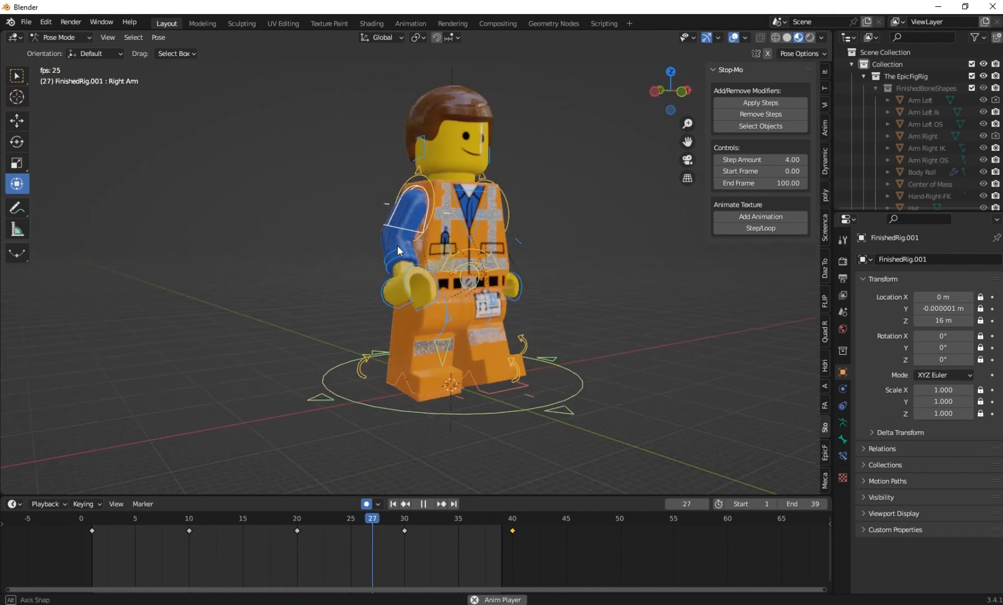
{"action": "left_click", "coordinate": [479, 518]}
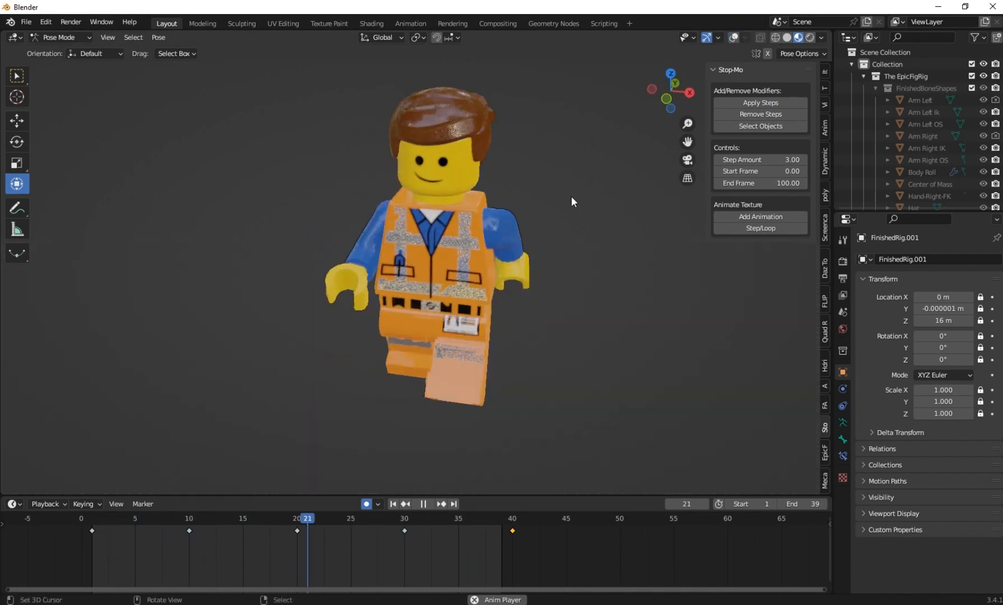
Play the stepped walk at Step Amount 3 without overlays, then stop playback
{"action": "left_click", "coordinate": [424, 504]}
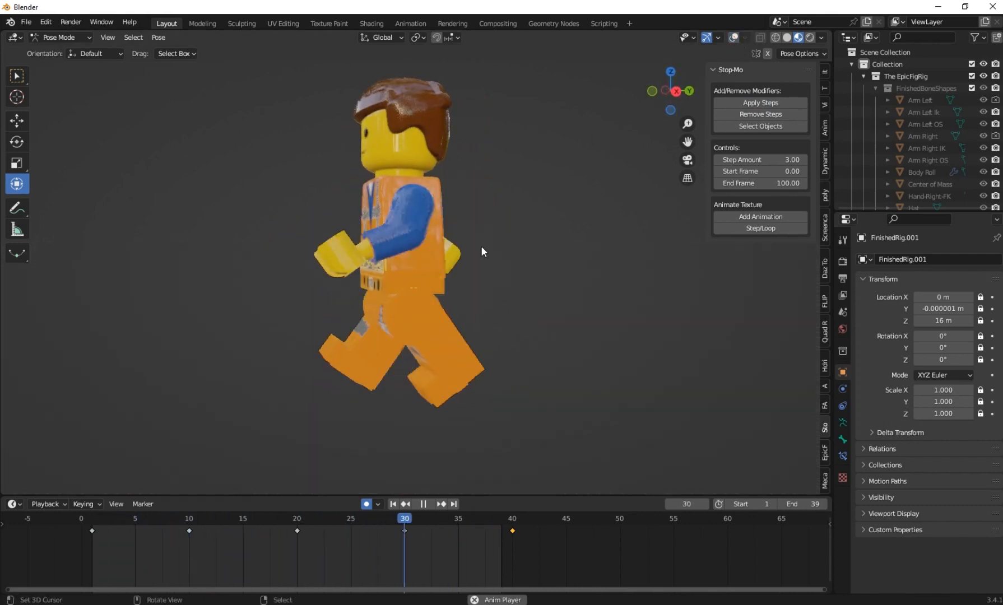
{"action": "left_click", "coordinate": [391, 504]}
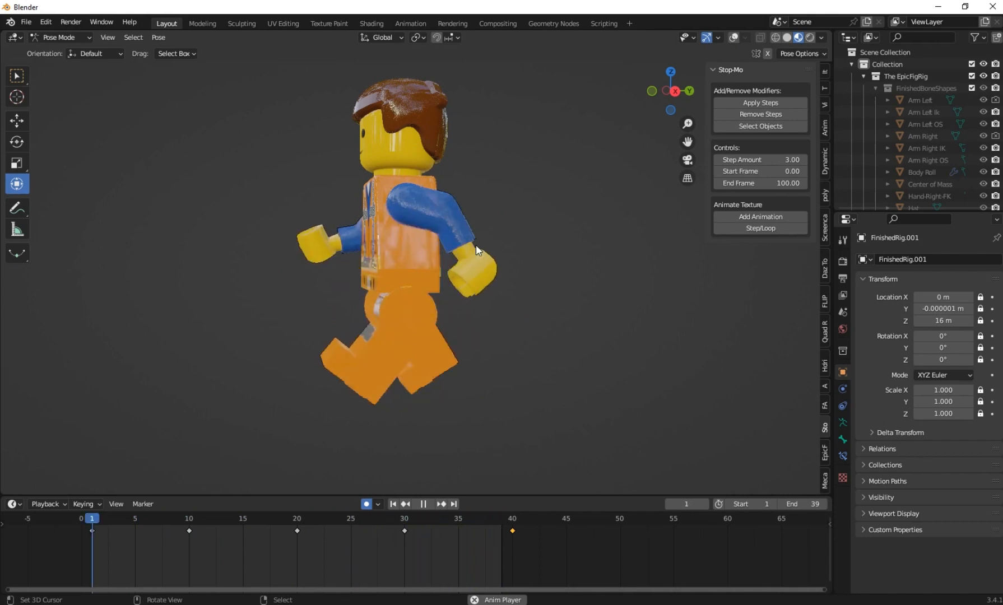